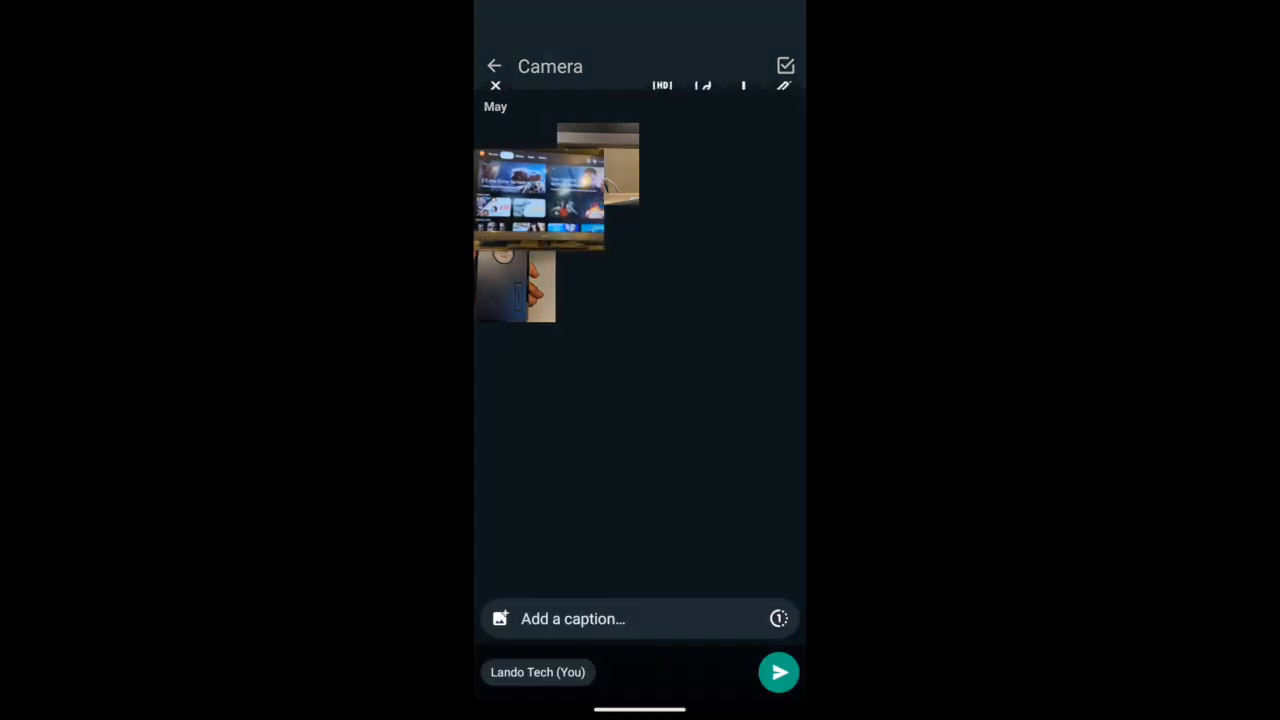
Step: Load the 1:05 TV video for sending to Lando Tech and show its media quality options
left_click(540, 190)
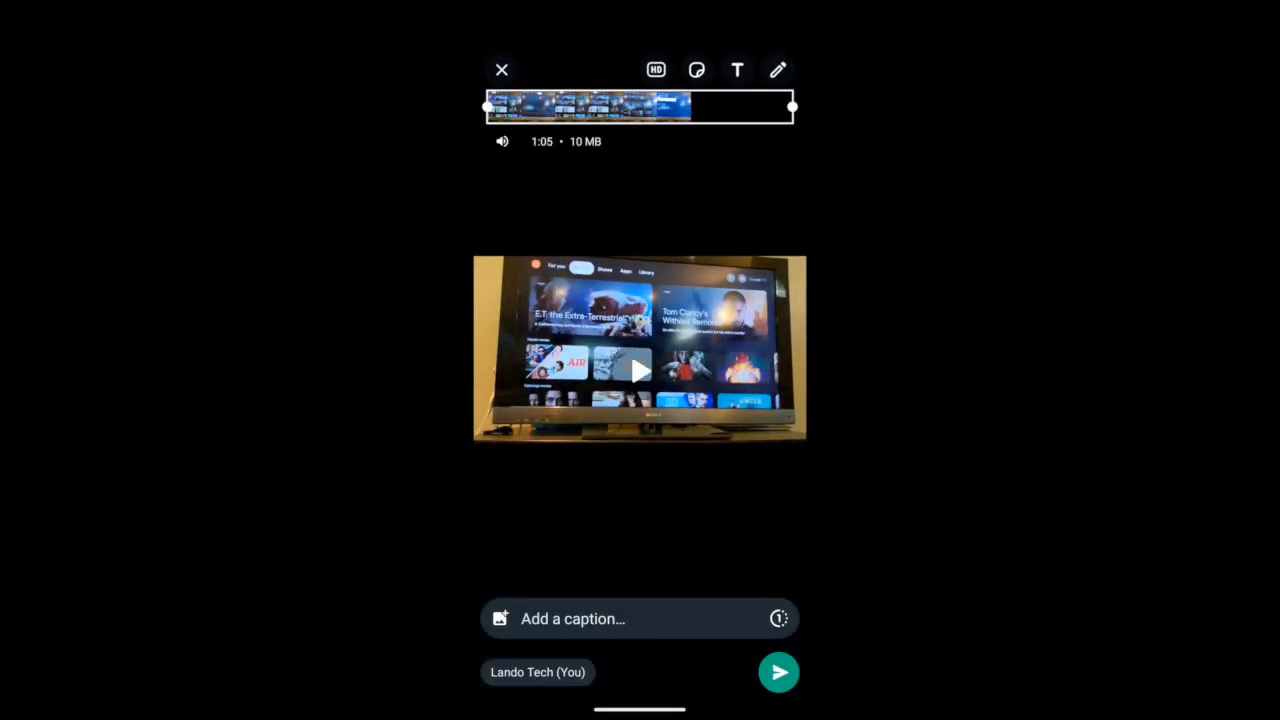
left_click(656, 69)
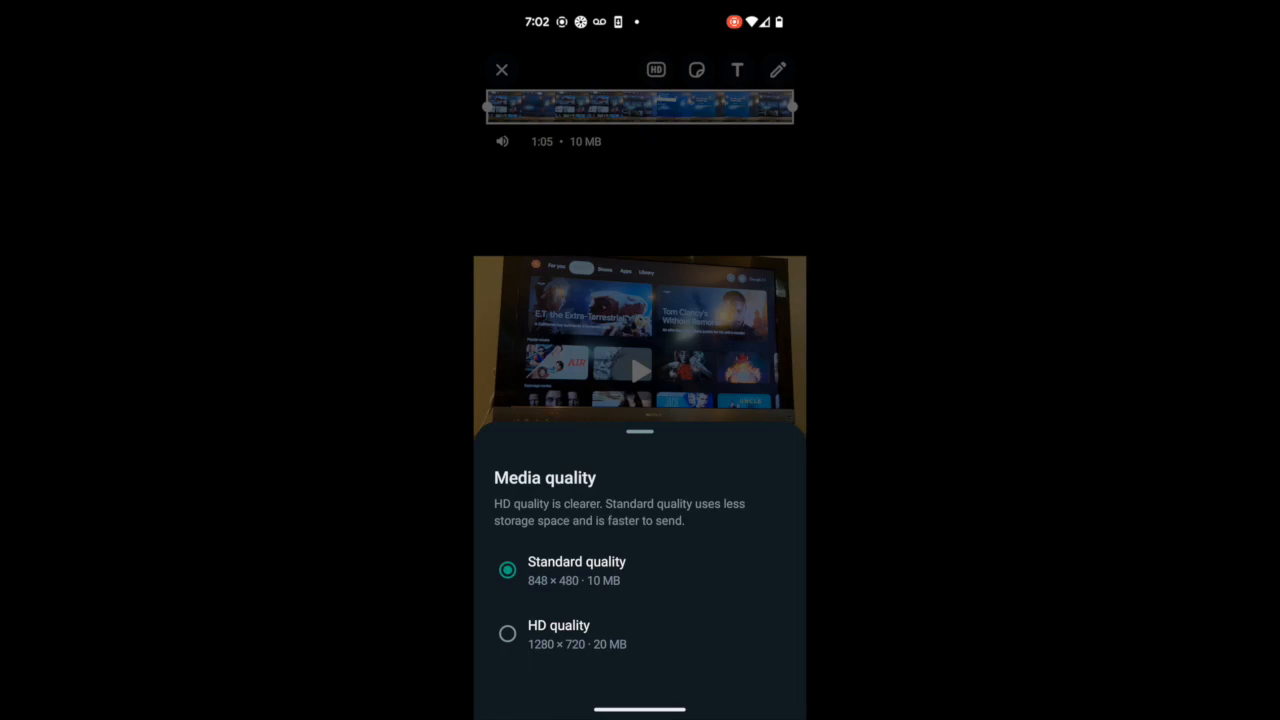